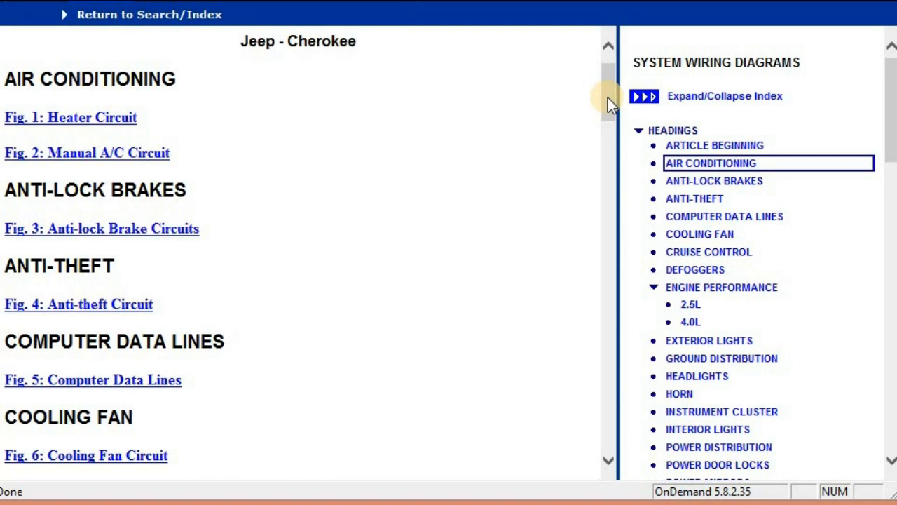
Scroll down the index and jump to the Engine Performance 2.5L and 4.0L circuit figures
{"action": "scroll", "scroll_direction": "down", "scroll_amount": 3}
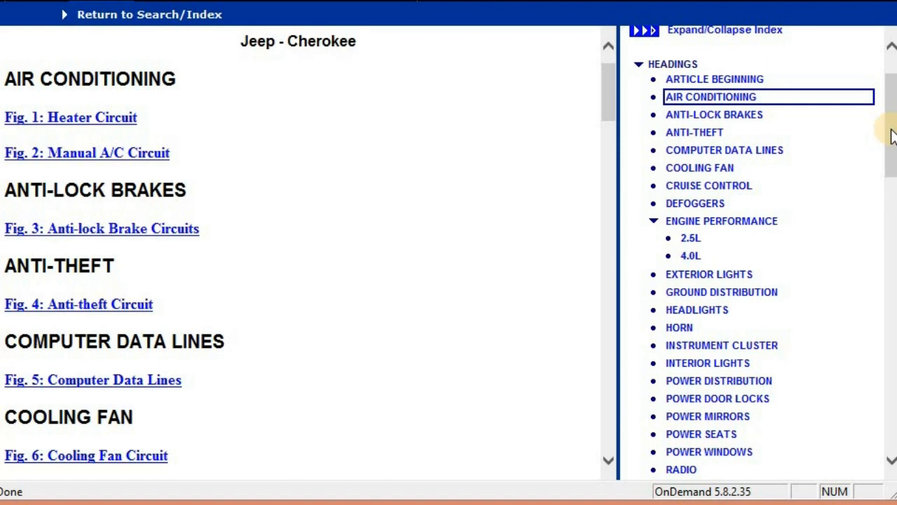
{"action": "scroll", "scroll_direction": "down", "scroll_amount": 3}
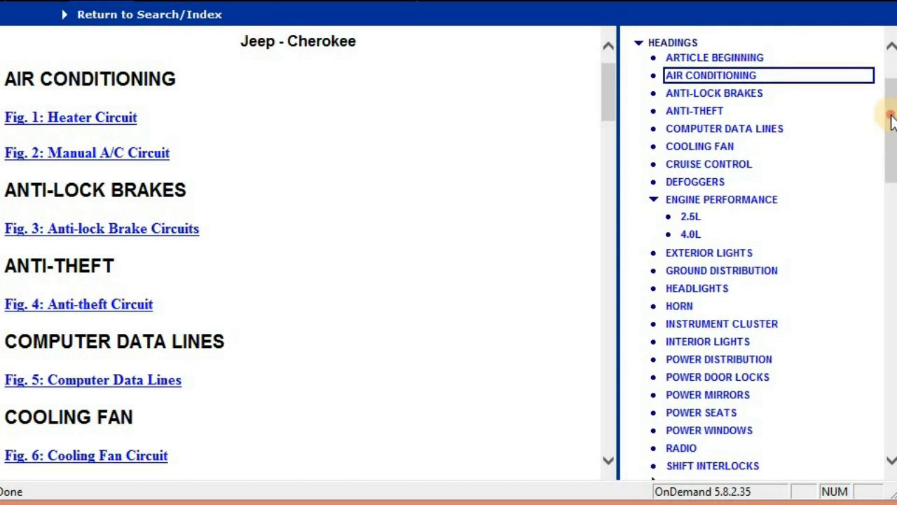
{"action": "scroll", "scroll_direction": "down", "scroll_amount": 3}
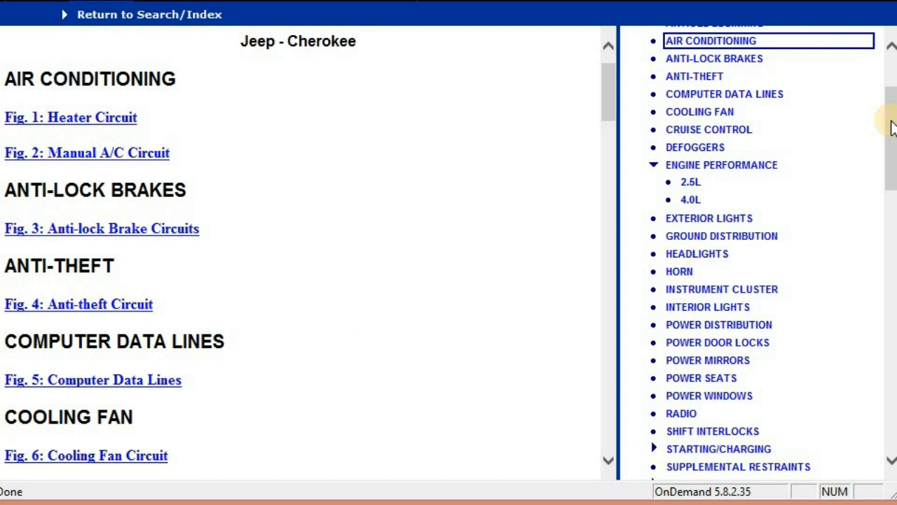
{"action": "scroll", "scroll_direction": "down", "scroll_amount": 3}
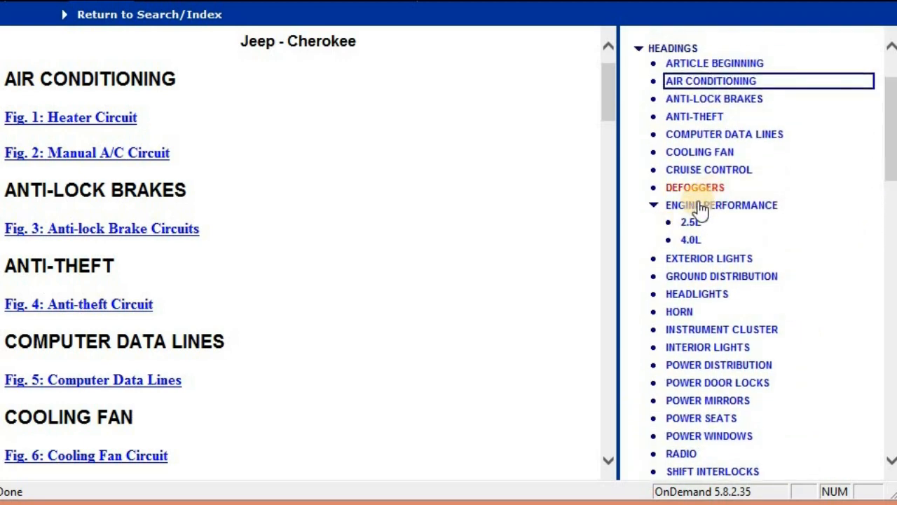
{"action": "left_click", "coordinate": [721, 204]}
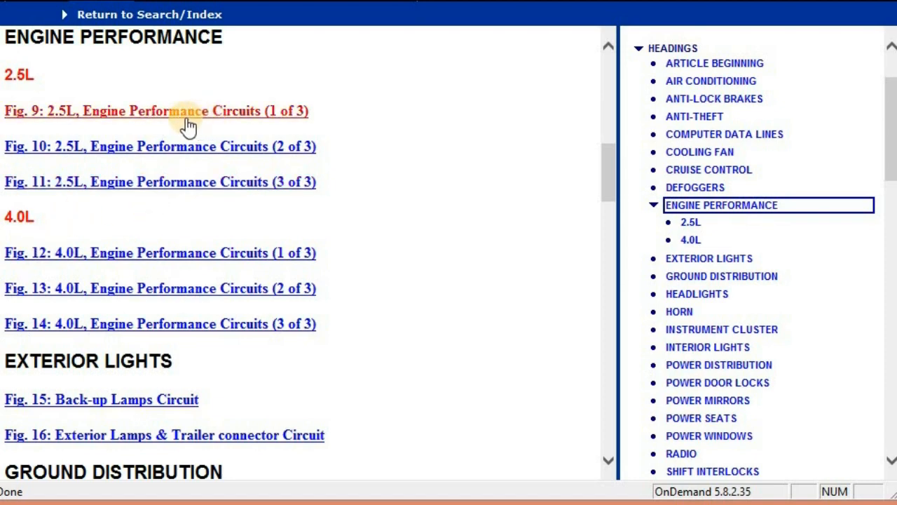
{"action": "mouse_move", "coordinate": [256, 119]}
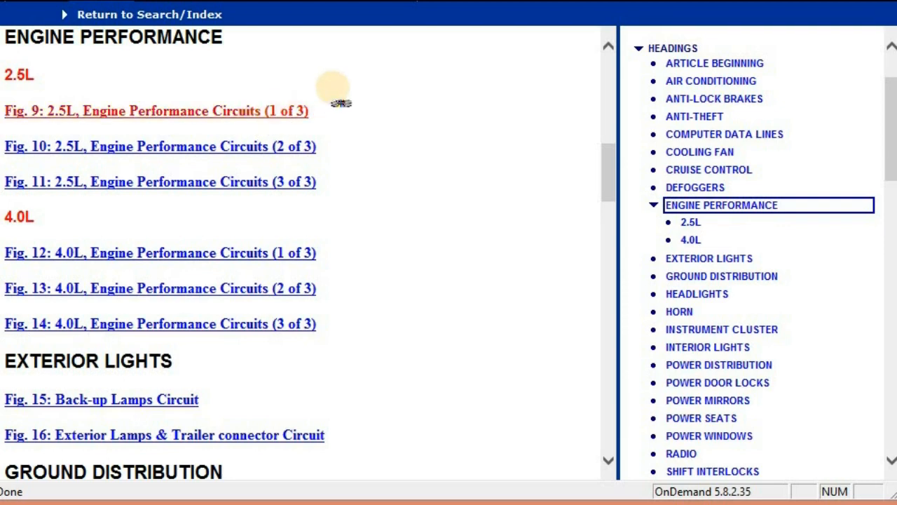
Open the Fig. 9 2.5L Engine Performance Circuits (1 of 3) diagram and scroll through its wiring
{"action": "left_click", "coordinate": [156, 110]}
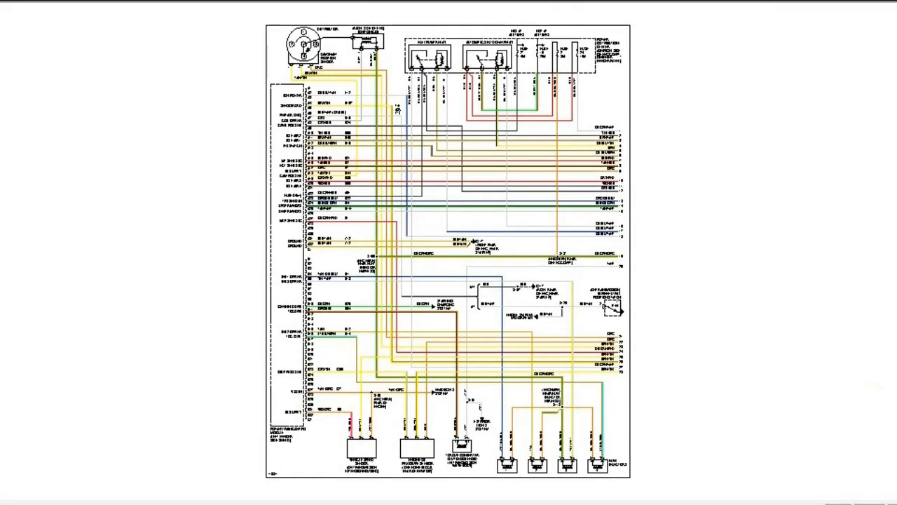
{"action": "scroll", "scroll_direction": "down", "scroll_amount": 3}
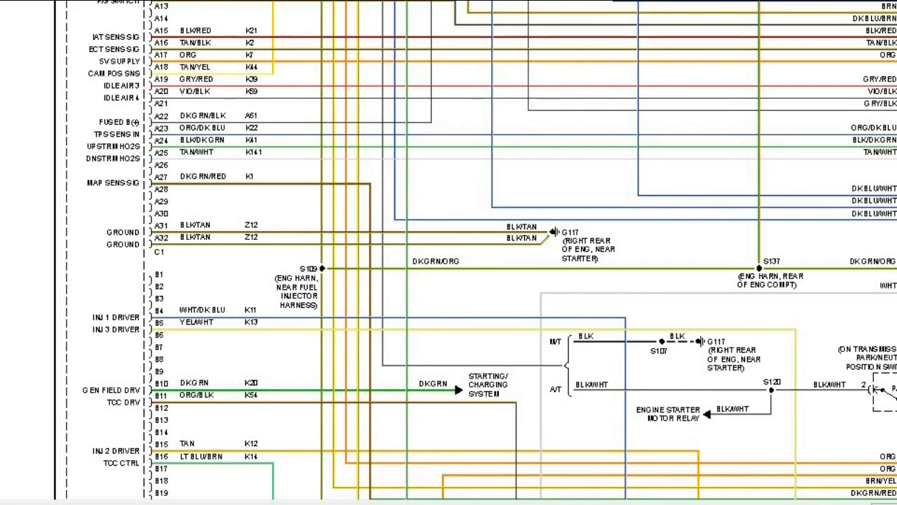
{"action": "scroll", "scroll_direction": "down", "scroll_amount": 3}
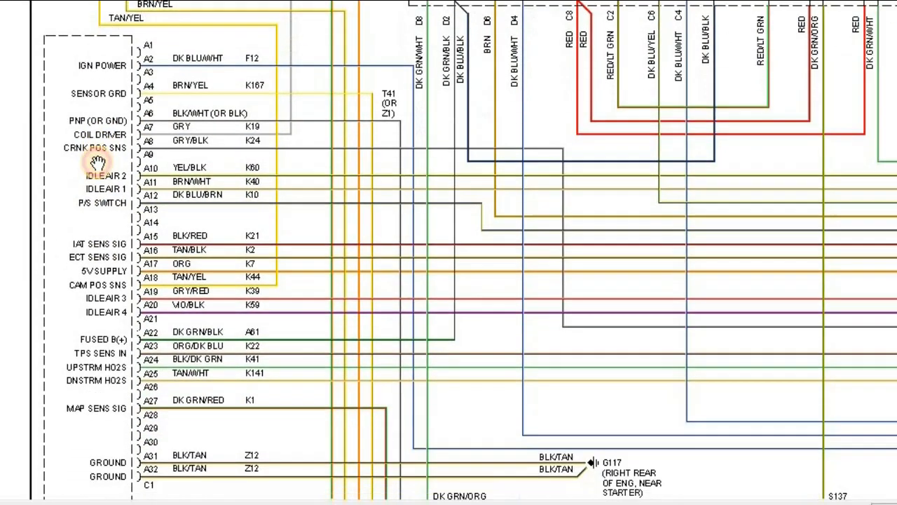
{"action": "scroll", "scroll_direction": "down", "scroll_amount": 3}
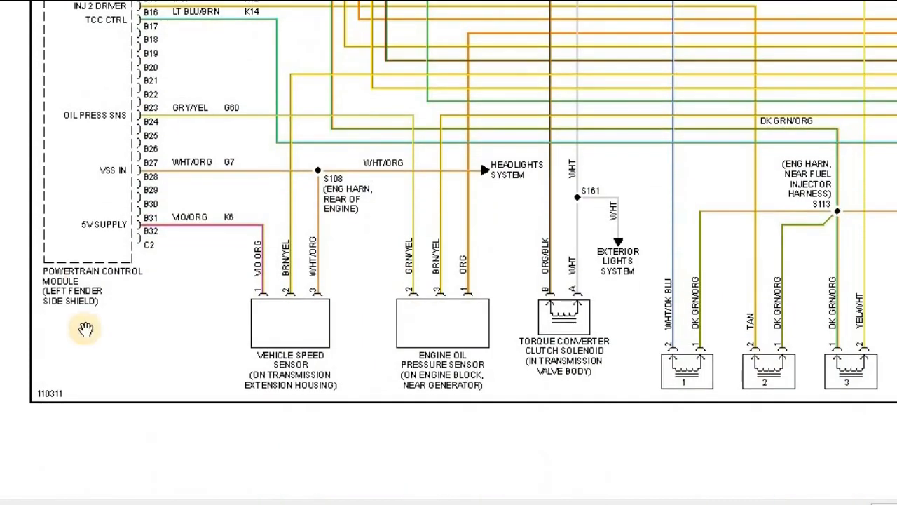
{"action": "mouse_move", "coordinate": [84, 154]}
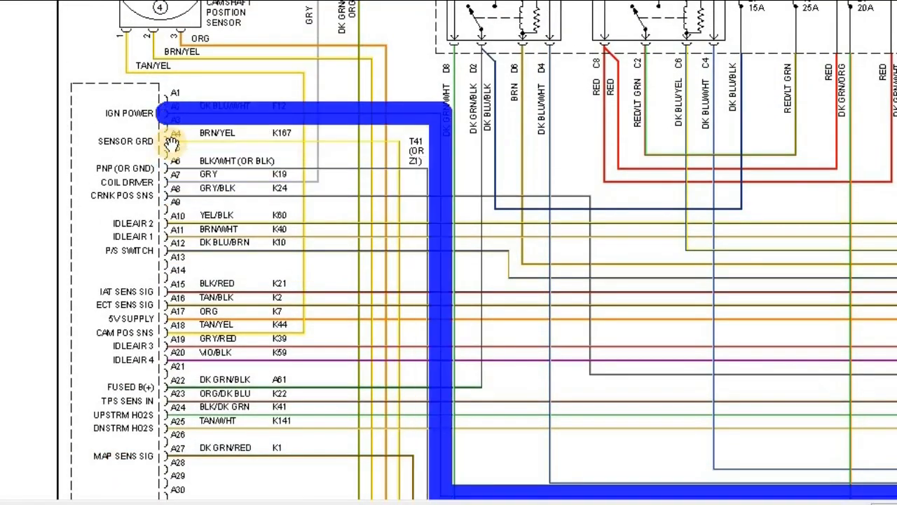
{"action": "scroll", "scroll_direction": "down", "scroll_amount": 3}
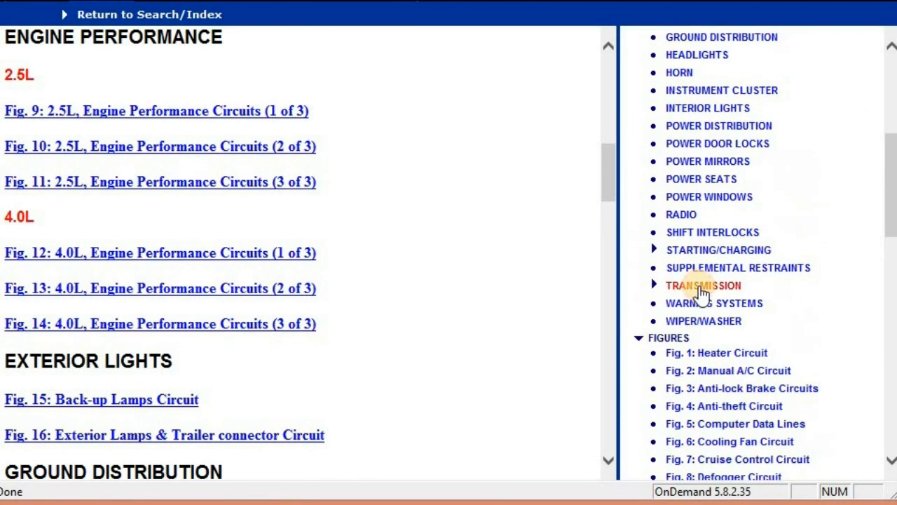
Expand the Transmission heading into 2.5L and 4.0L entries and scroll the figure list
{"action": "left_click", "coordinate": [718, 249]}
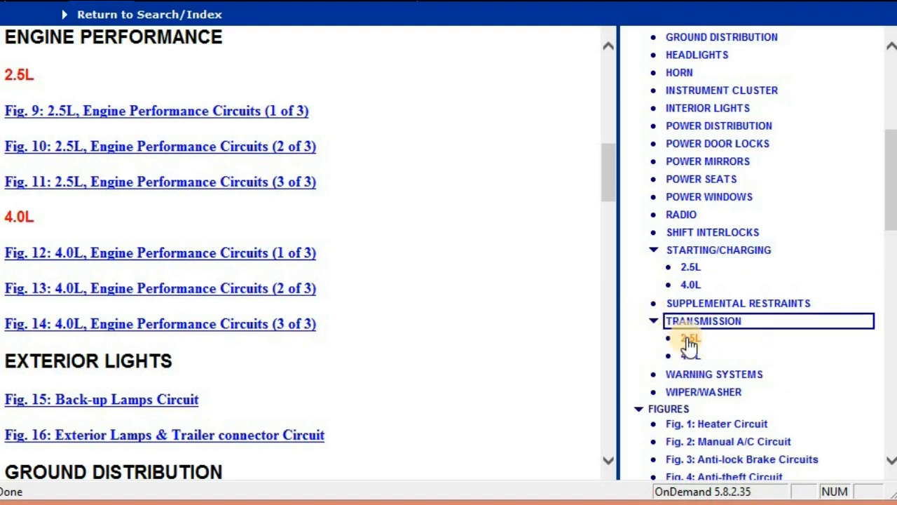
{"action": "mouse_move", "coordinate": [717, 143]}
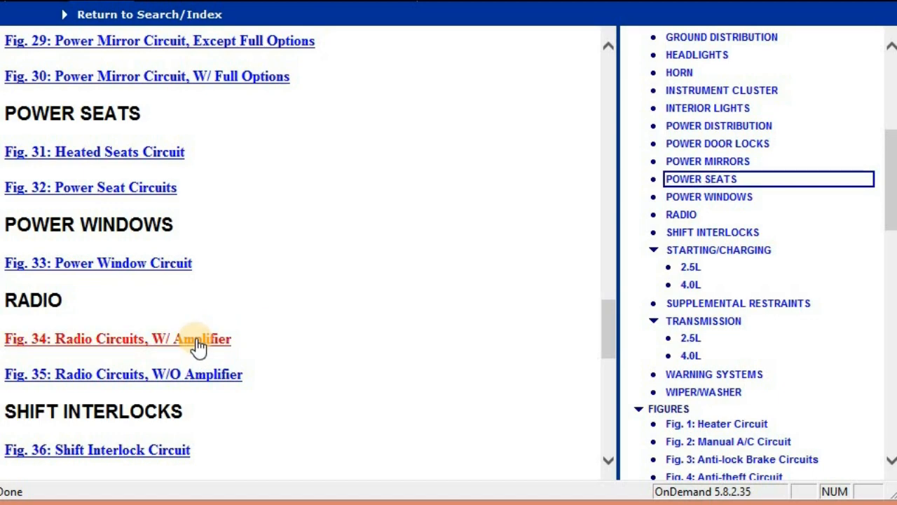
{"action": "mouse_move", "coordinate": [609, 326]}
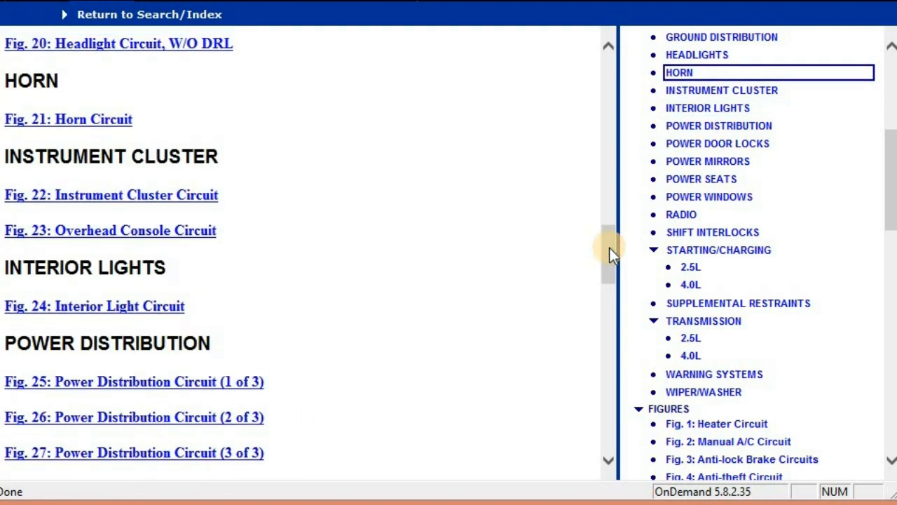
{"action": "scroll", "scroll_direction": "down", "scroll_amount": 3}
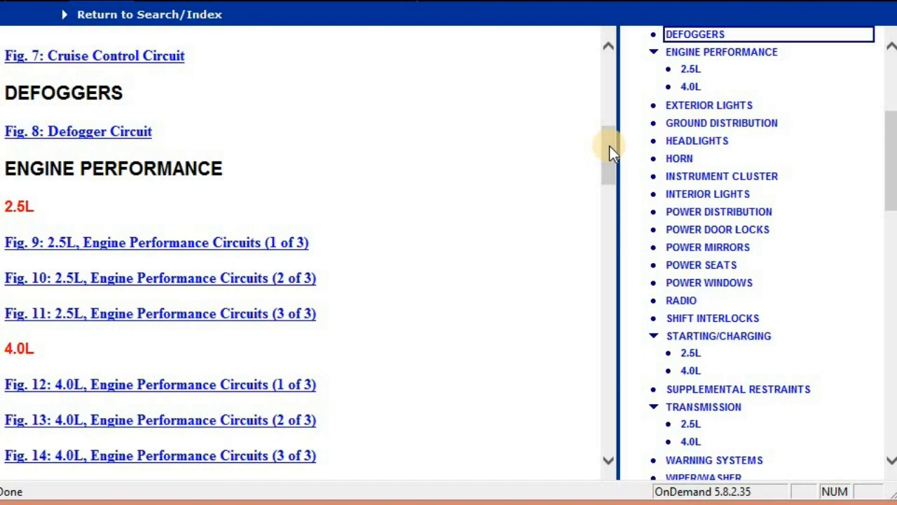
{"action": "scroll", "scroll_direction": "down", "scroll_amount": 3}
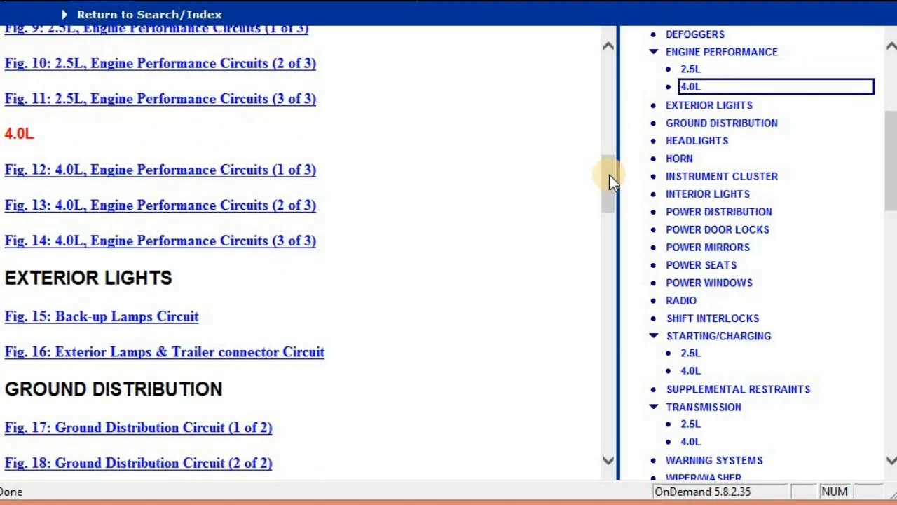